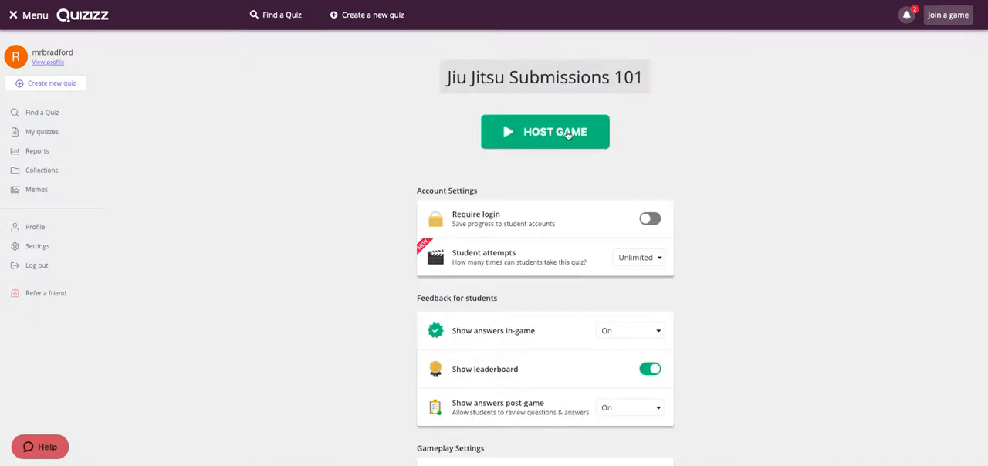
# - Host the live game of Jiu Jitsu Submissions 101, showing join code 931655 in the lobby
pyautogui.click(543, 131)
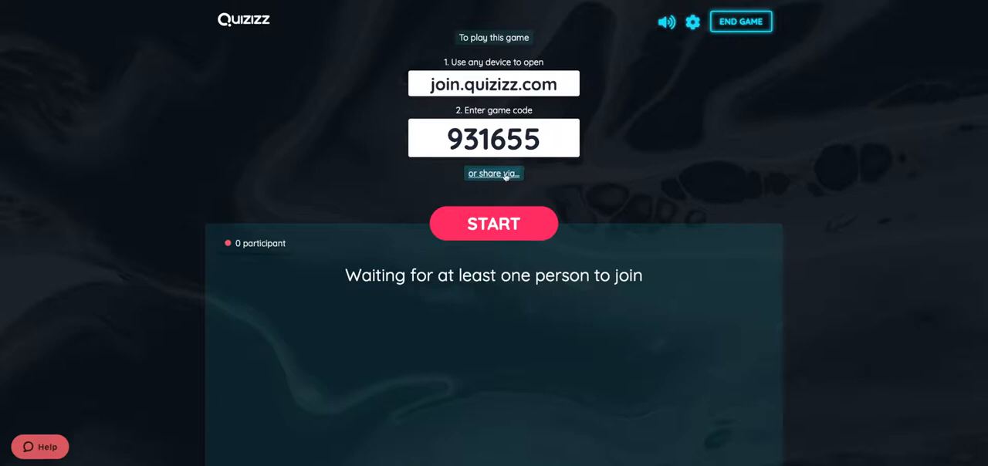
# - Start sharing the live game (code 931655) to Google Classroom via 'or share via...'
pyautogui.click(494, 173)
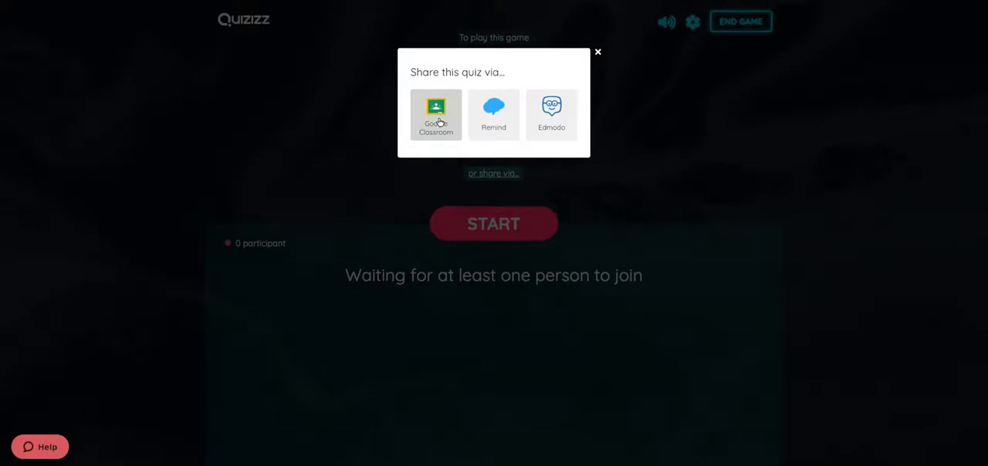
pyautogui.click(436, 114)
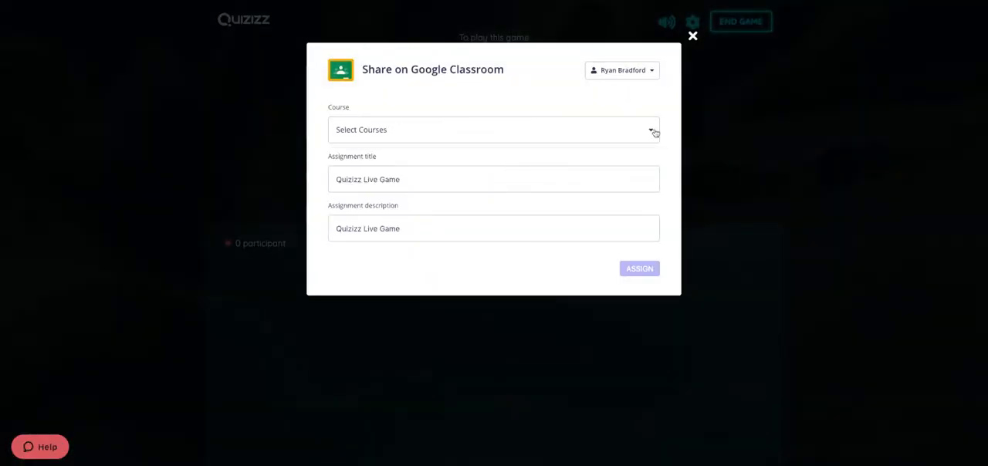
# - Review the Course choices, then close the Google Classroom form without assigning
pyautogui.click(649, 130)
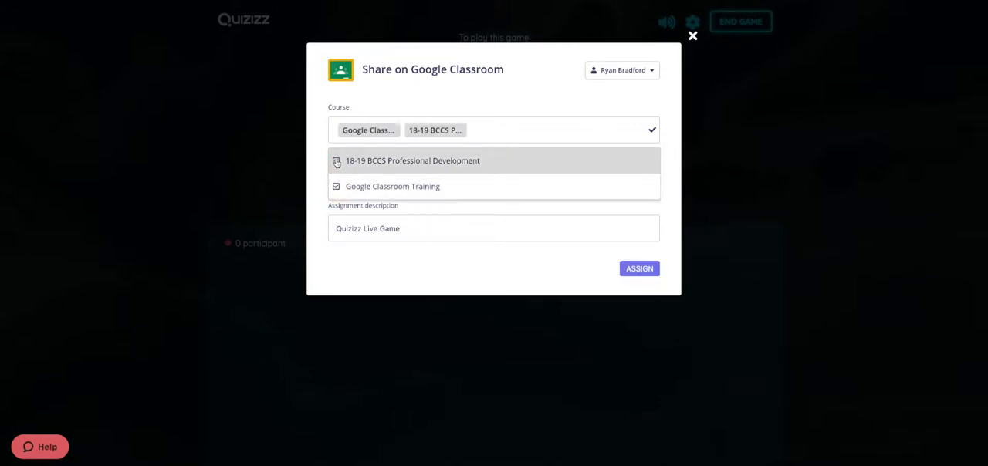
pyautogui.click(337, 160)
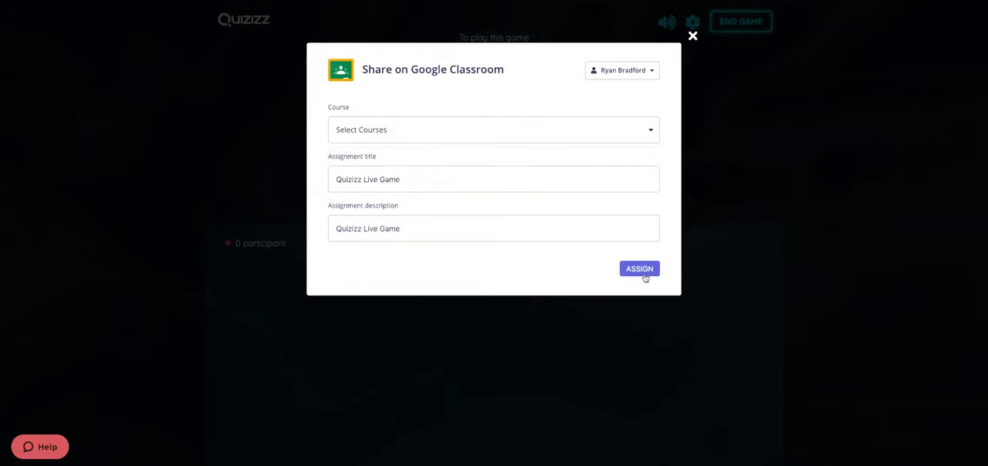
pyautogui.moveTo(676, 36)
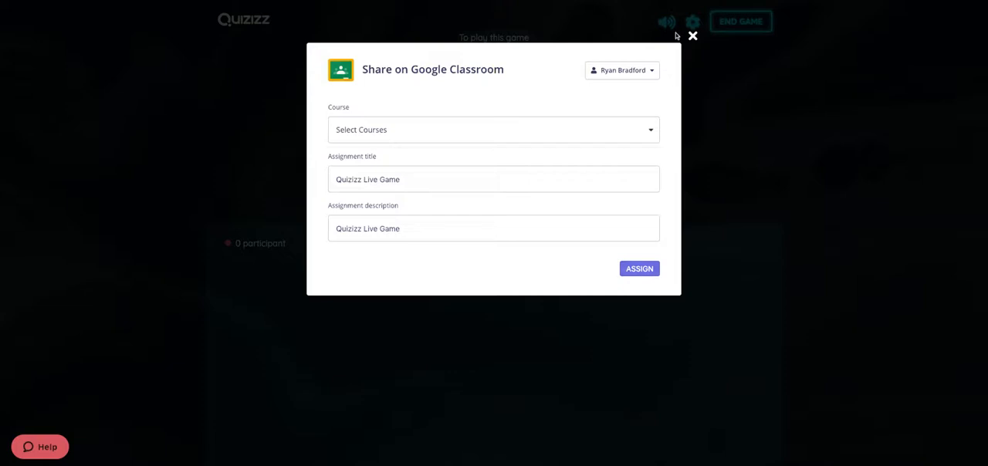
pyautogui.click(692, 35)
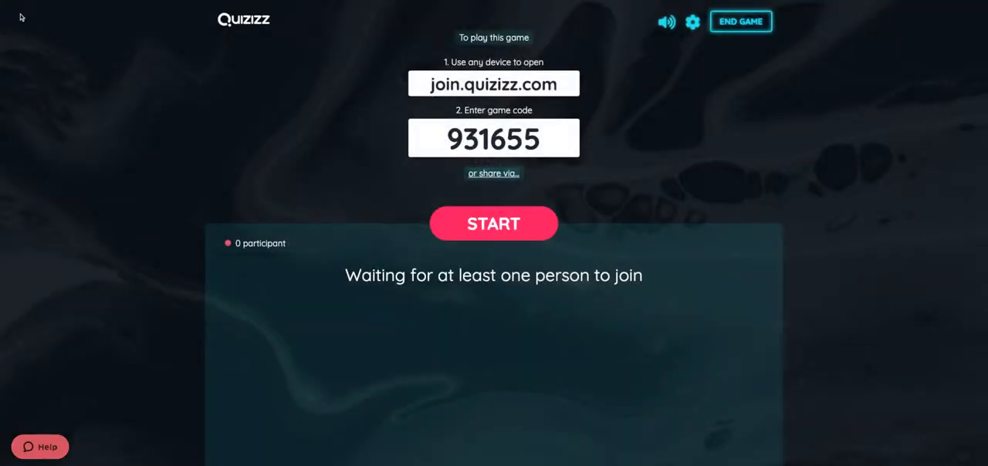
# - Return to the quiz page and begin a homework game due Feb 22nd at 10:45 AM
pyautogui.click(740, 21)
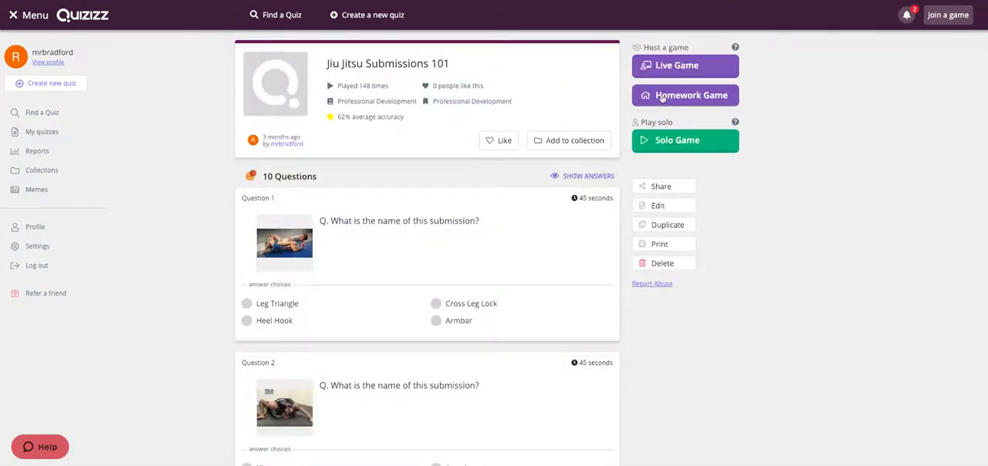
pyautogui.click(685, 96)
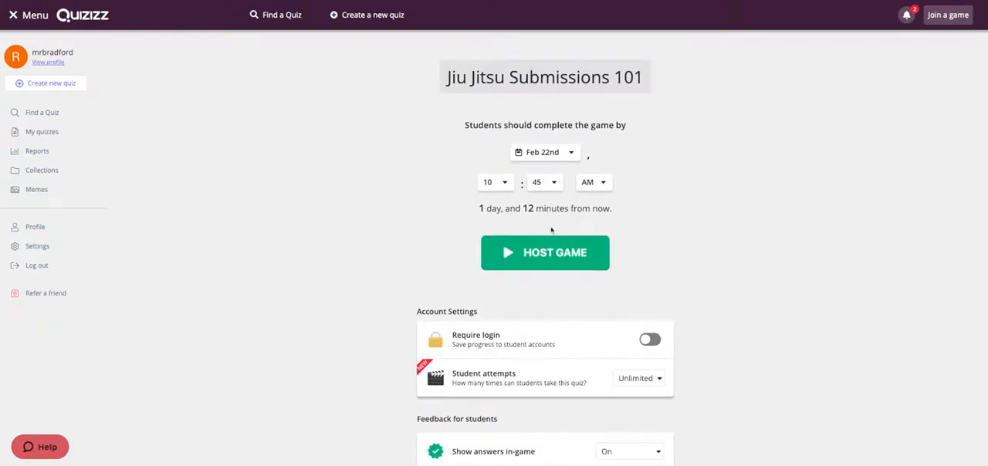
pyautogui.moveTo(597, 284)
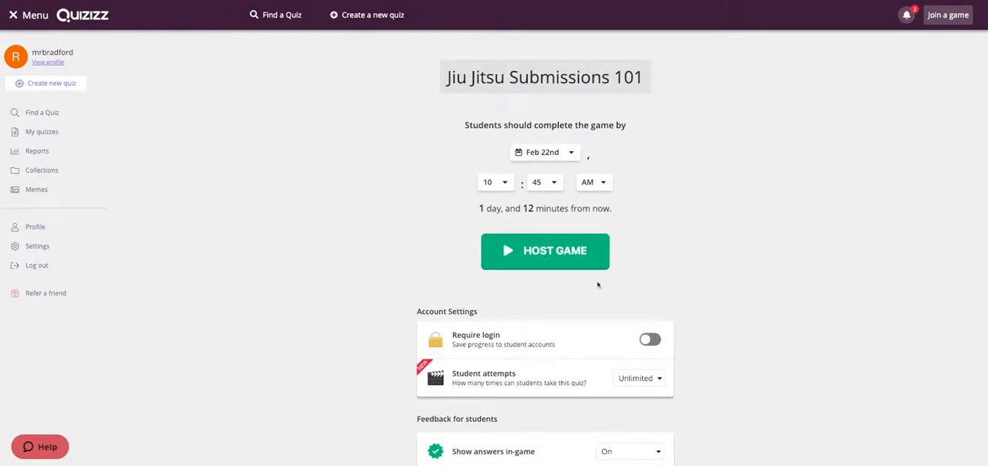
pyautogui.moveTo(556, 253)
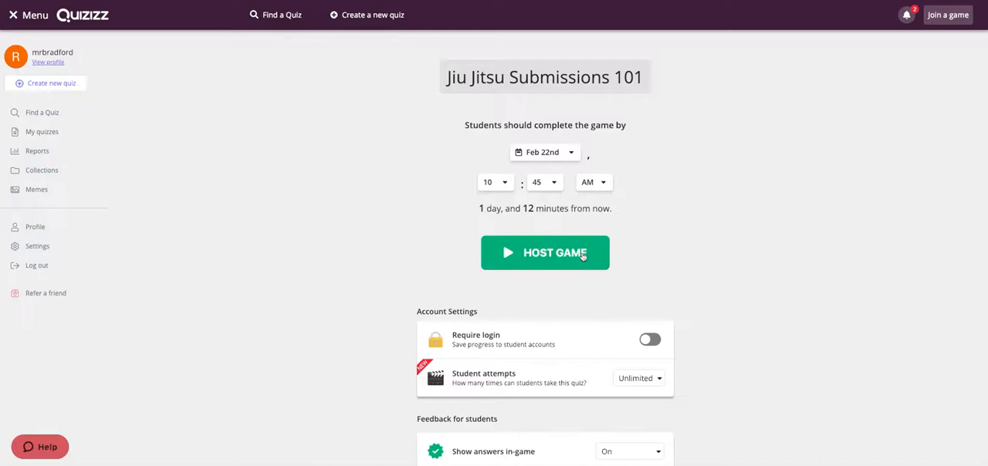
# - Host the homework game (code 333890) and start sharing it to Google Classroom
pyautogui.click(545, 253)
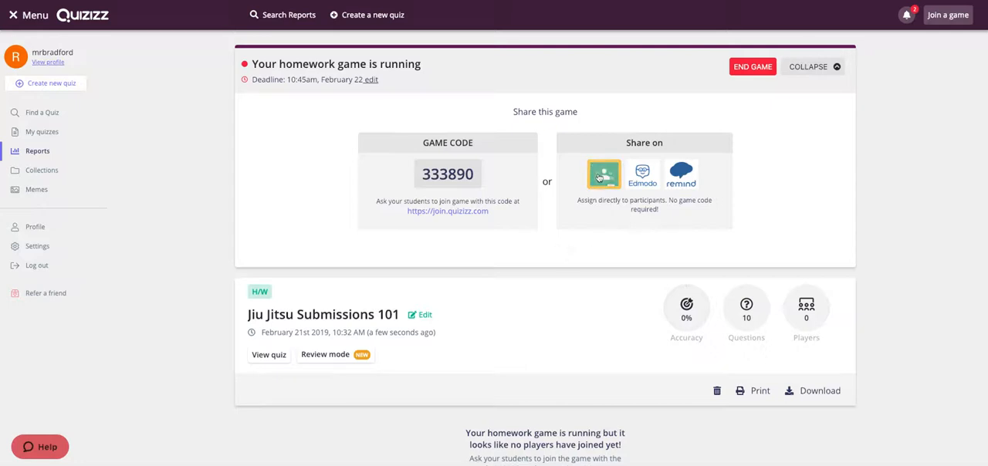
pyautogui.click(603, 173)
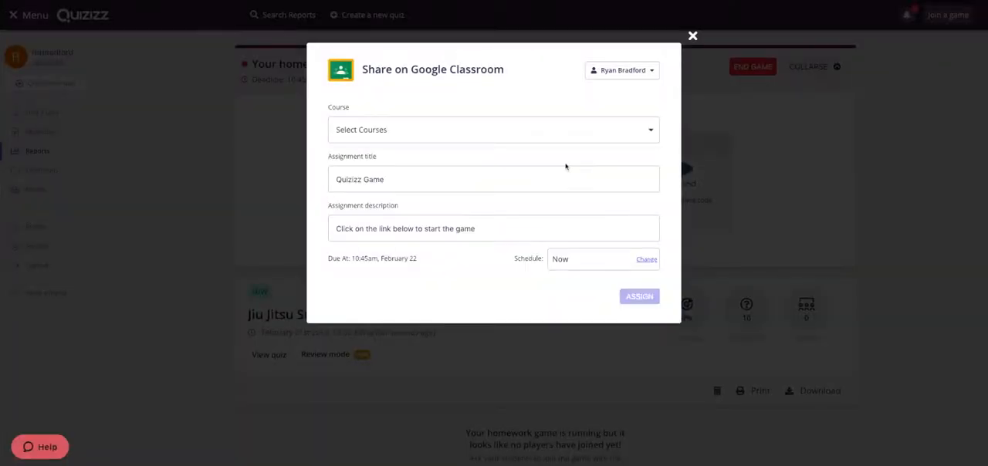
pyautogui.click(494, 130)
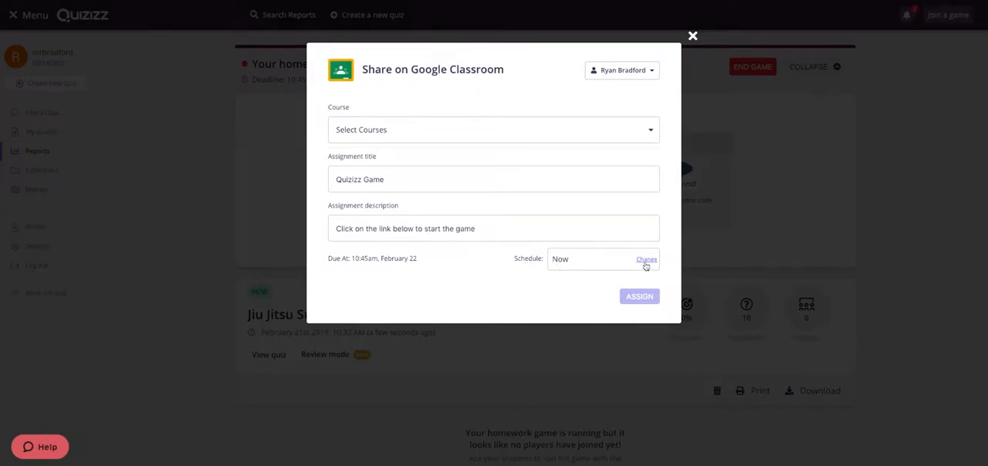
pyautogui.click(646, 259)
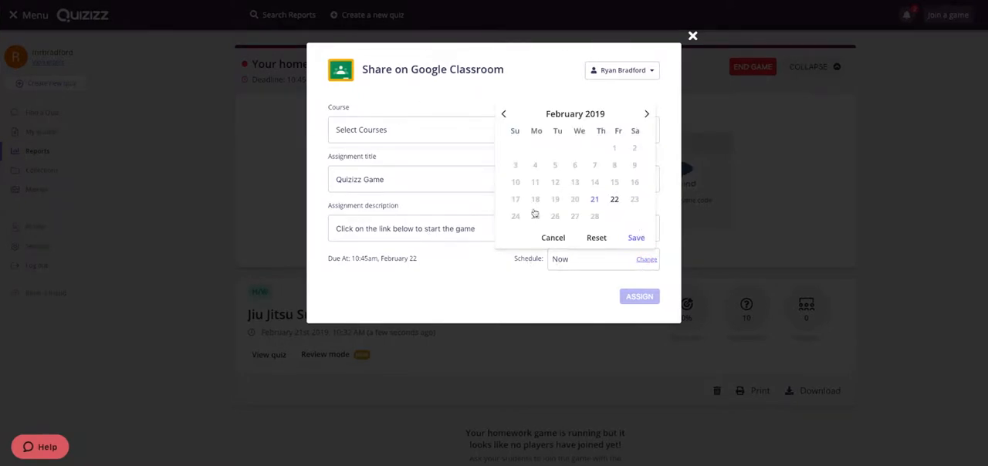
pyautogui.moveTo(556, 296)
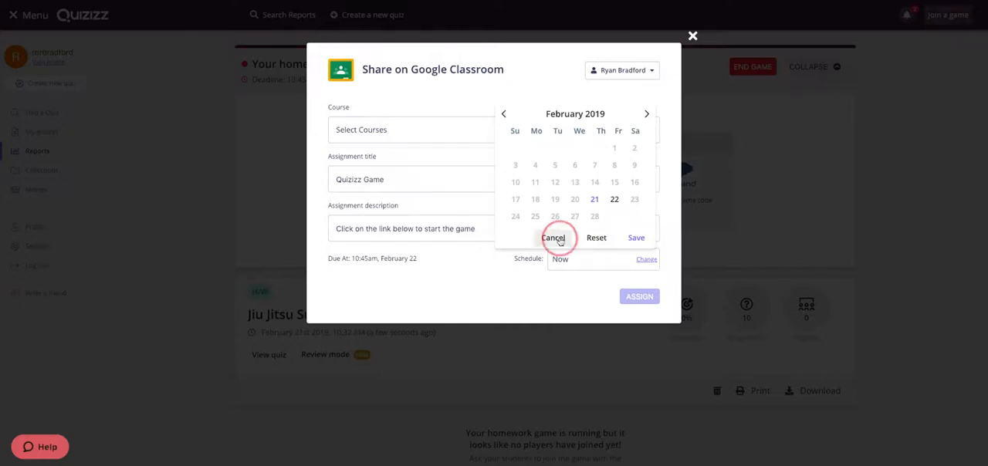
pyautogui.click(552, 238)
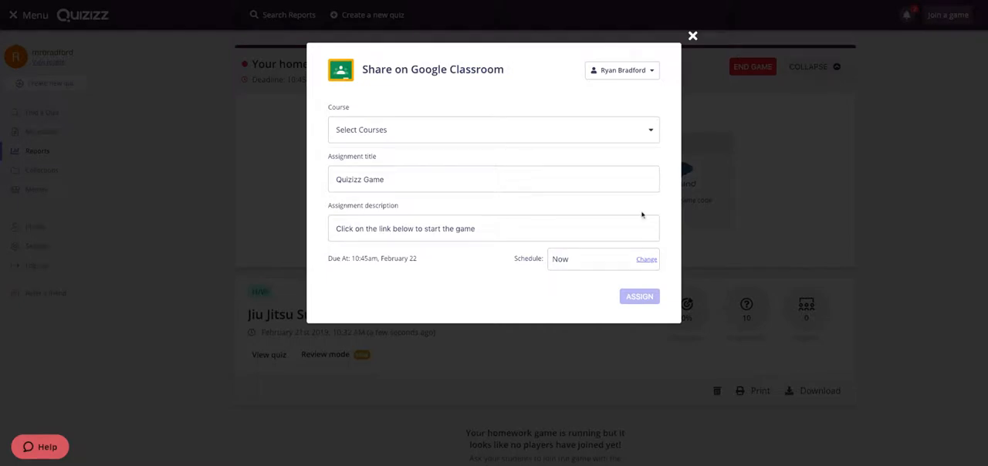
pyautogui.moveTo(642, 216)
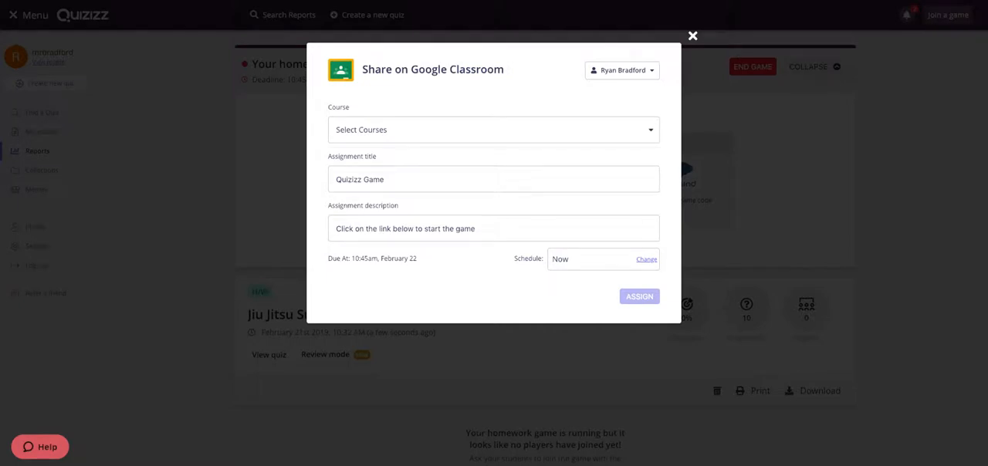
pyautogui.moveTo(822, 3)
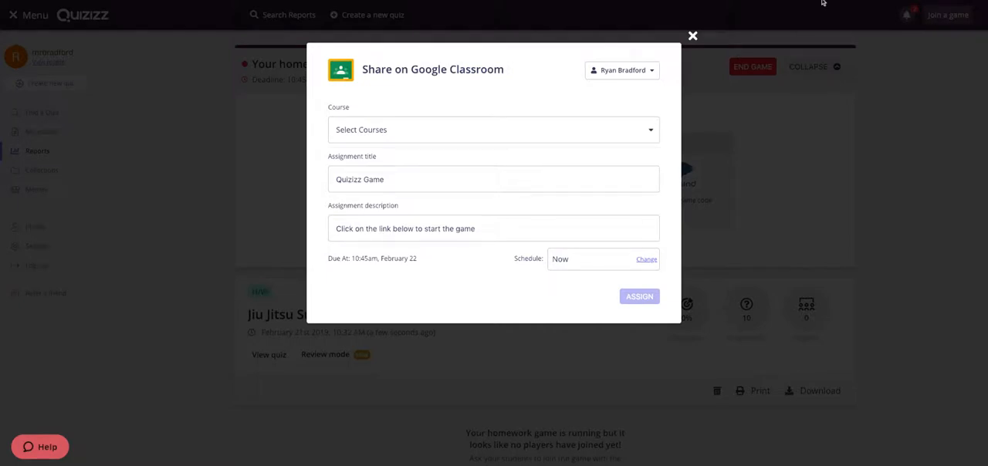